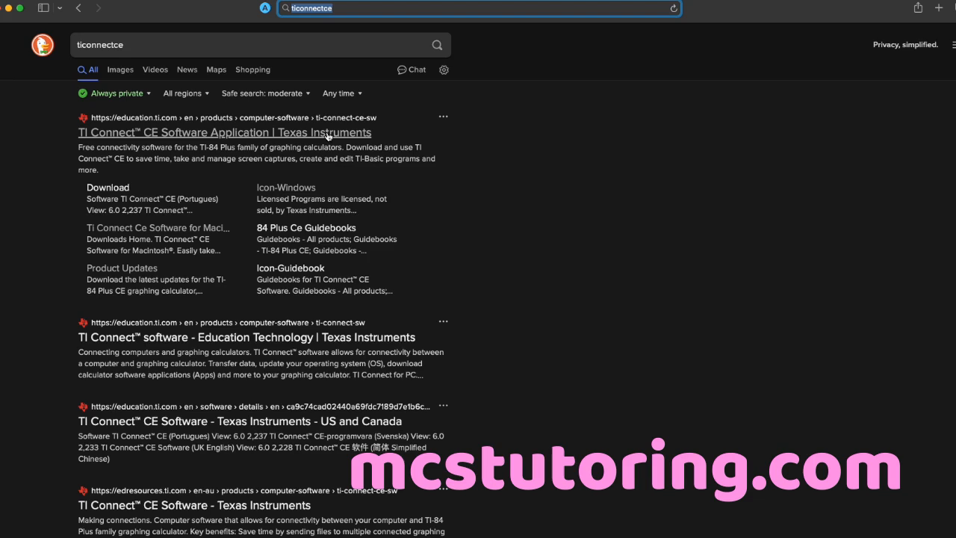
# Open the 'TI Connect CE Software Application | Texas Instruments' result from the DuckDuckGo search.
pyautogui.click(224, 132)
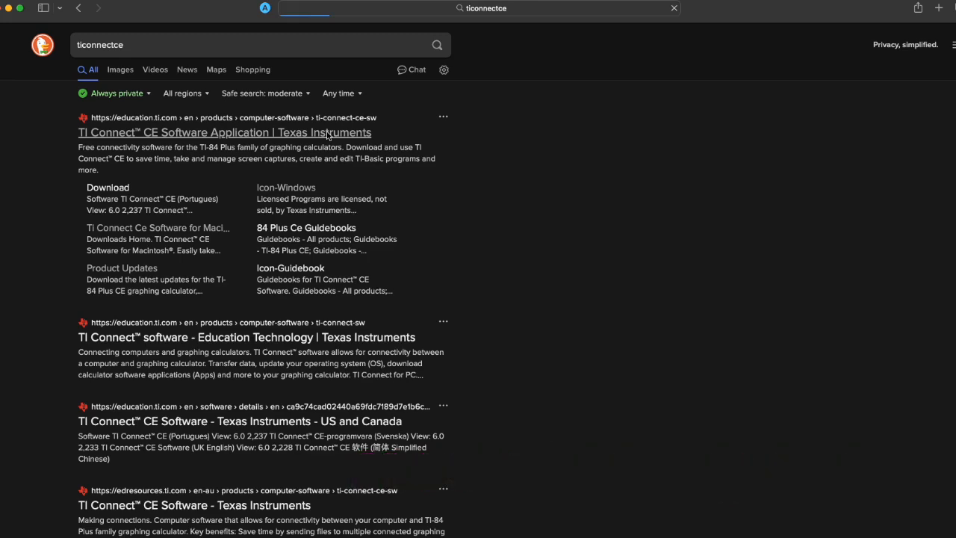
pyautogui.click(224, 131)
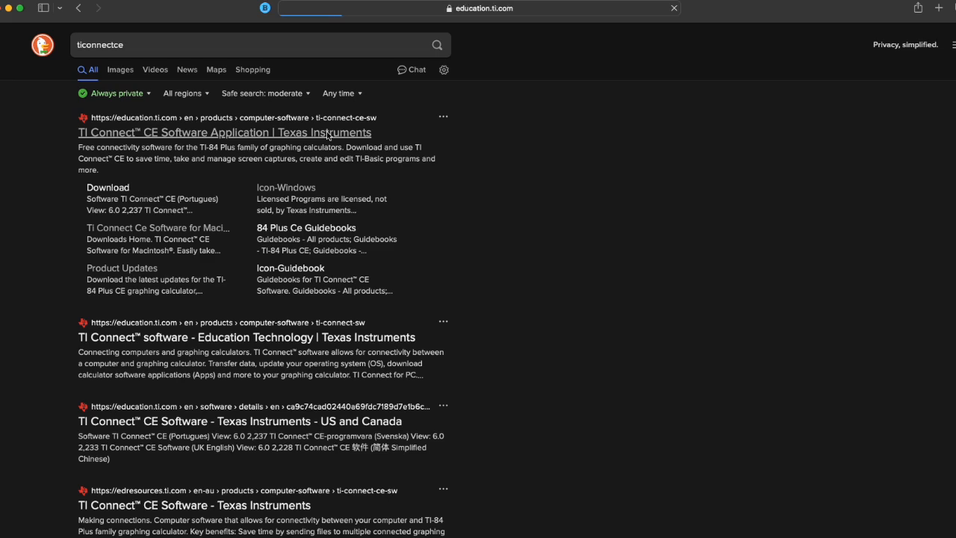
# Accept the cookie banner with 'Agree and Proceed' to reach the TI Connect CE software page.
pyautogui.click(224, 132)
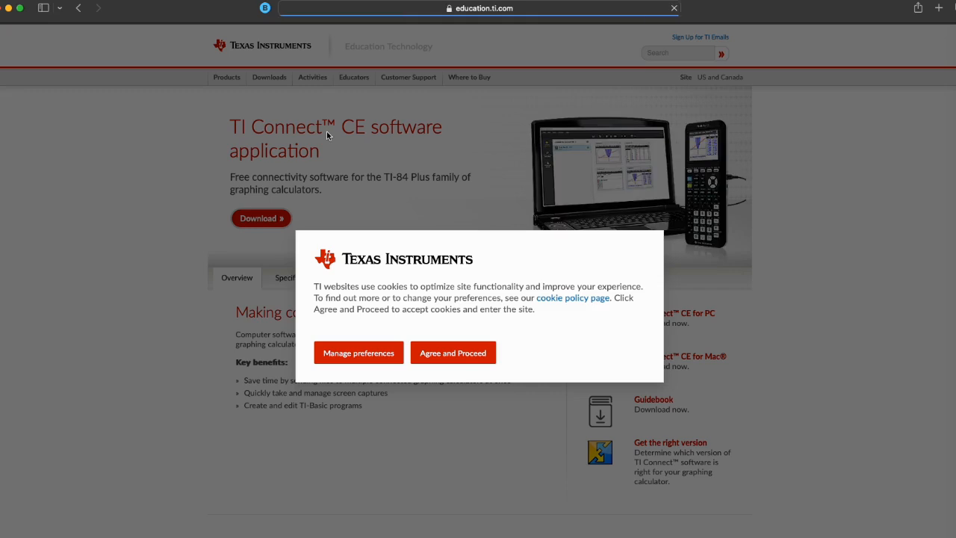
pyautogui.click(453, 352)
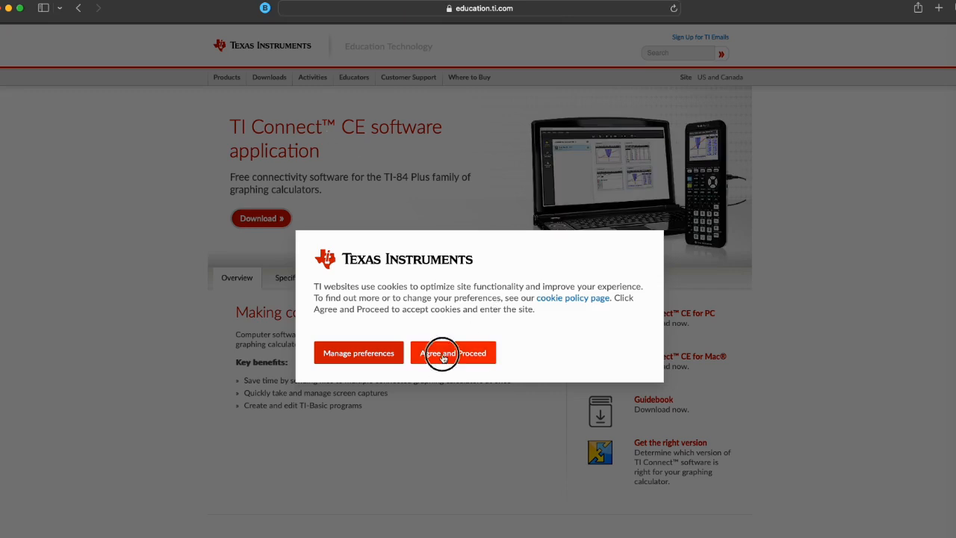
pyautogui.click(452, 353)
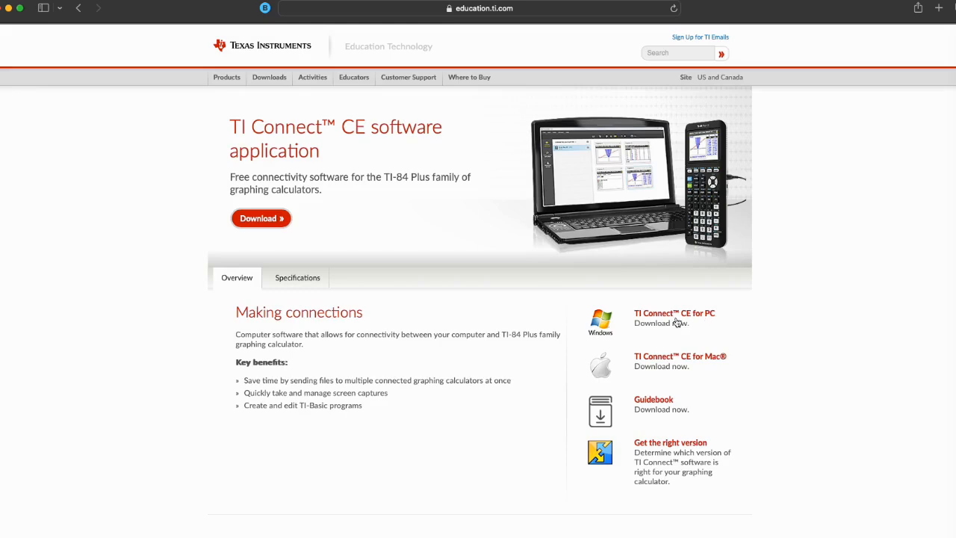
pyautogui.moveTo(714, 360)
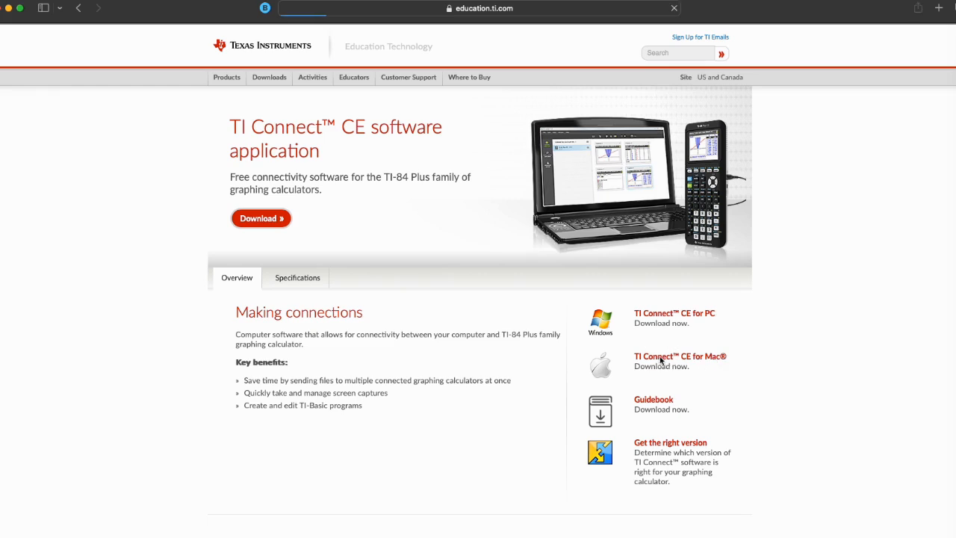
# Go to the TI Connect CE for Mac download page and reach the Download Item table (DMG 6.0.1).
pyautogui.click(680, 355)
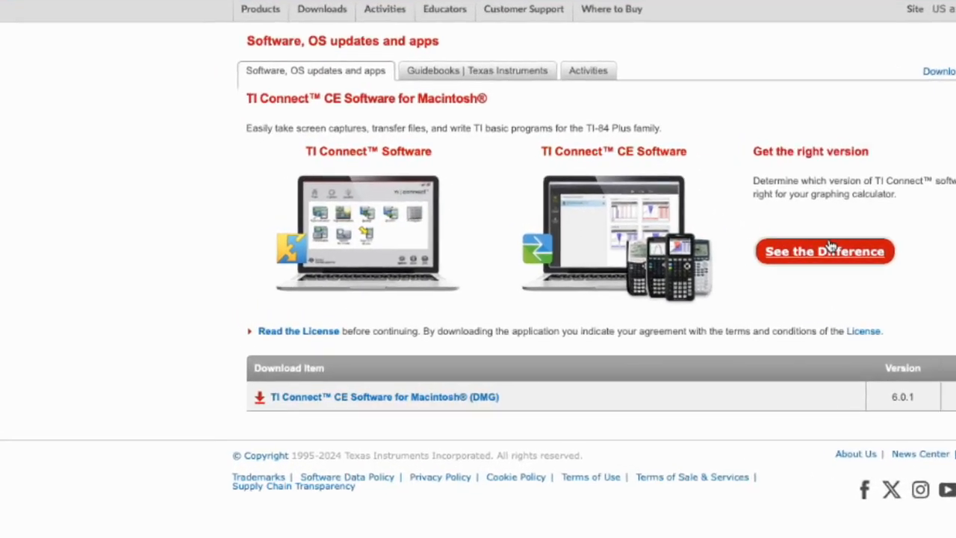
pyautogui.scroll(-3)
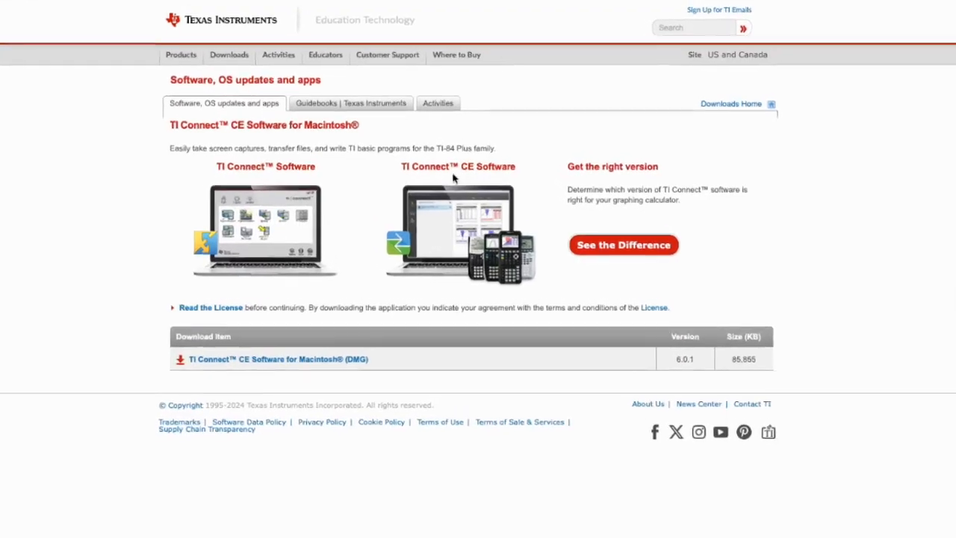
pyautogui.scroll(-3)
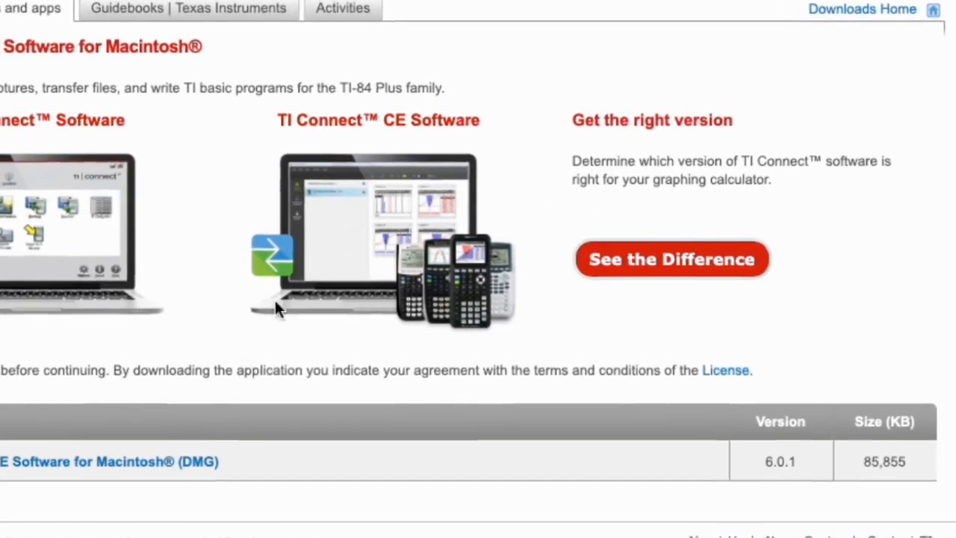
pyautogui.scroll(-3)
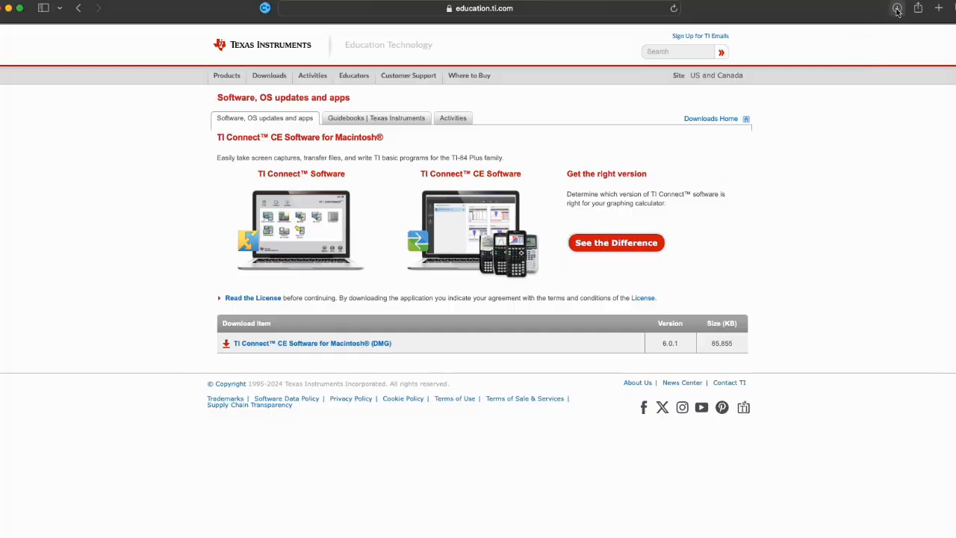
# Download the TI Connect CE 6.0.1 DMG, mount it, and copy TI Connect CE into Applications.
pyautogui.click(897, 9)
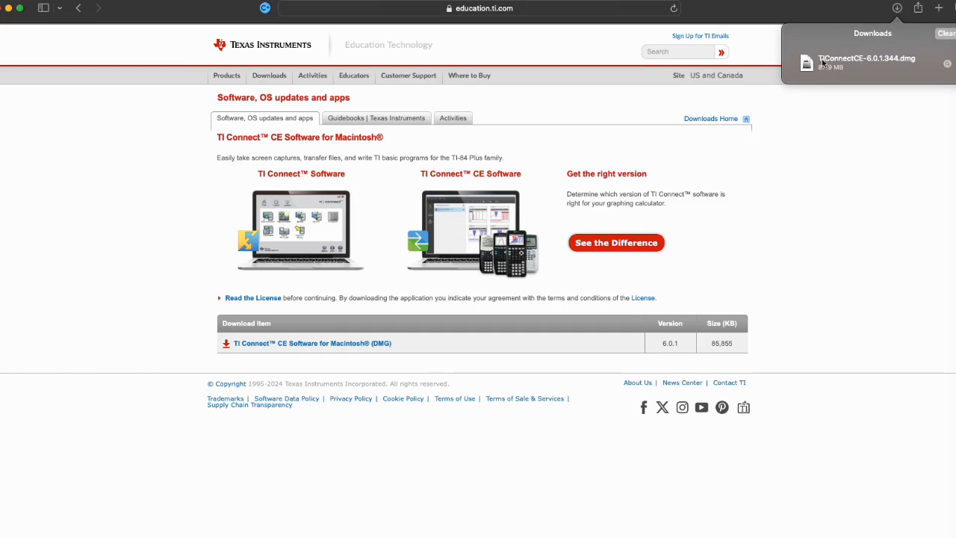
pyautogui.click(866, 62)
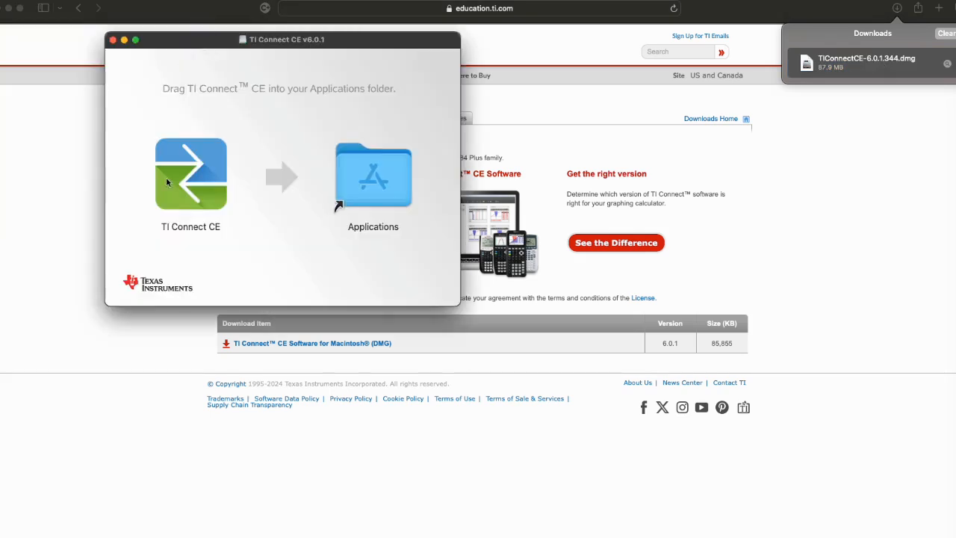
pyautogui.moveTo(195, 188)
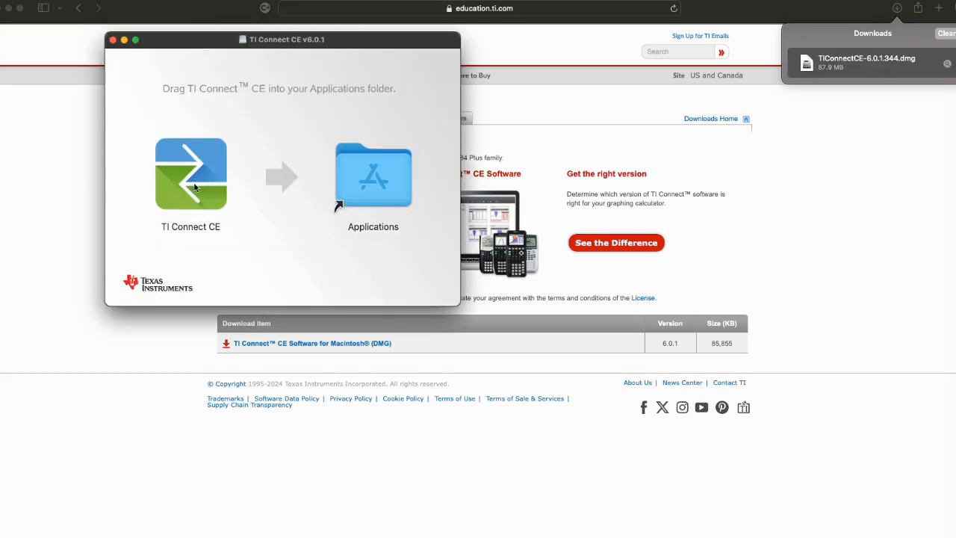
pyautogui.moveTo(192, 175); pyautogui.dragTo(373, 175)
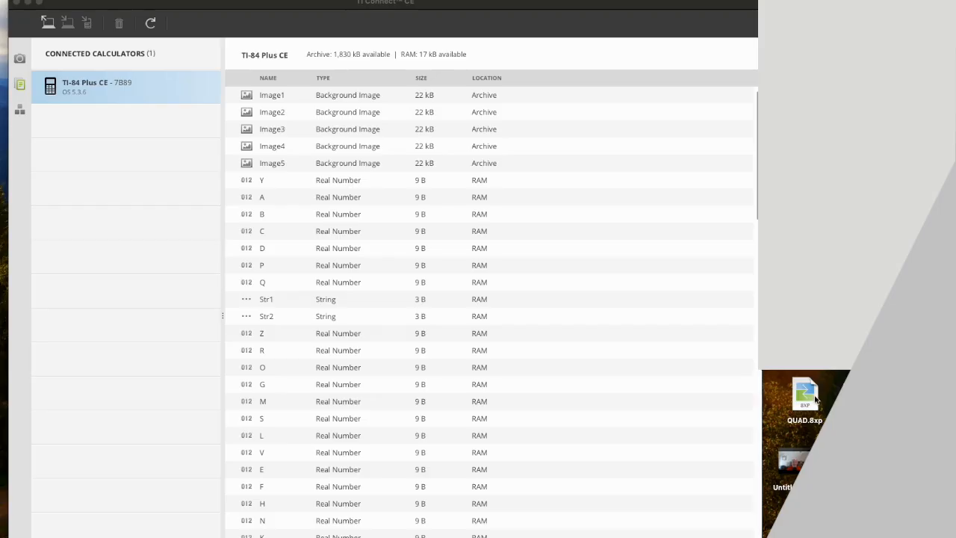
# Start Send to Calculators with QUAD.8xp selected for the connected TI-84 Plus CE.
pyautogui.click(804, 396)
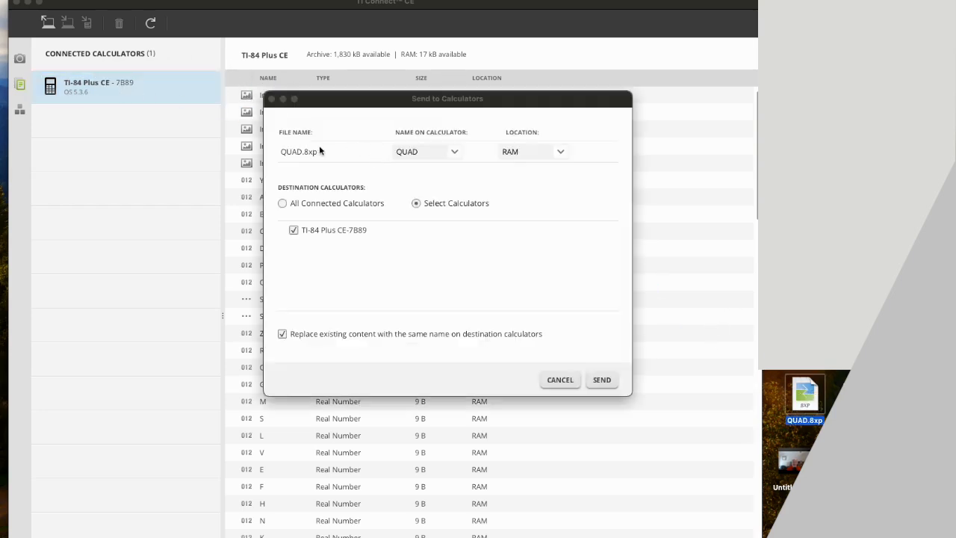
pyautogui.moveTo(556, 140)
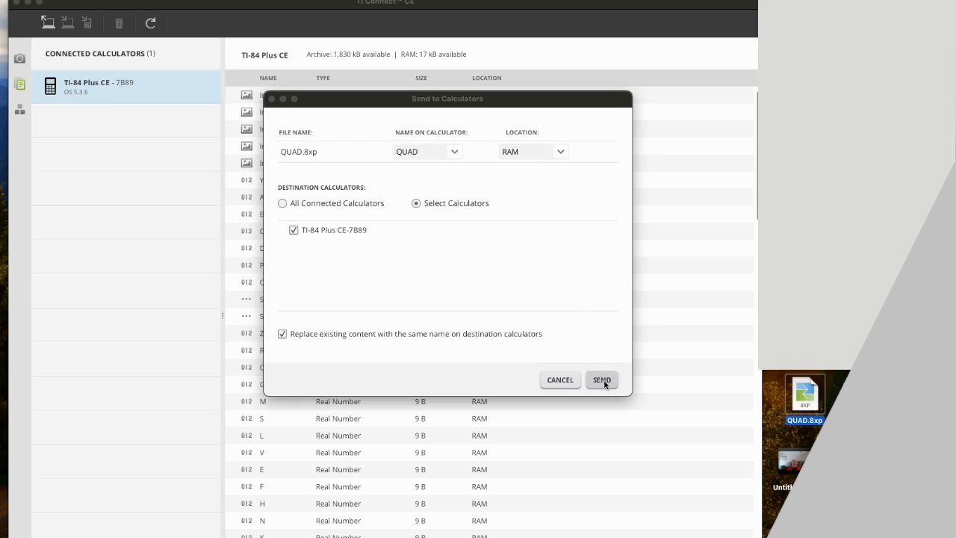
pyautogui.moveTo(500, 348)
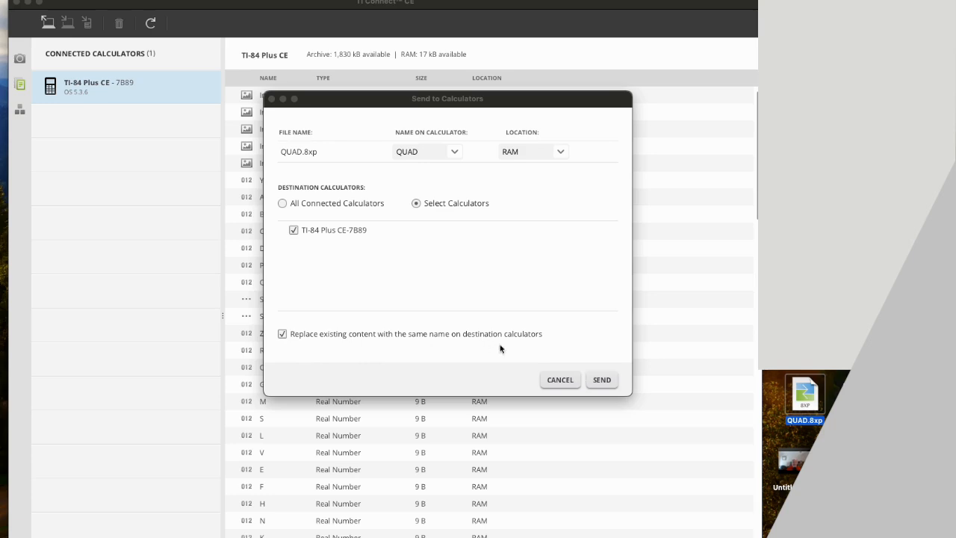
# Send QUAD.8xp to the TI-84 Plus CE as QUAD in RAM, replacing any existing copy.
pyautogui.click(601, 380)
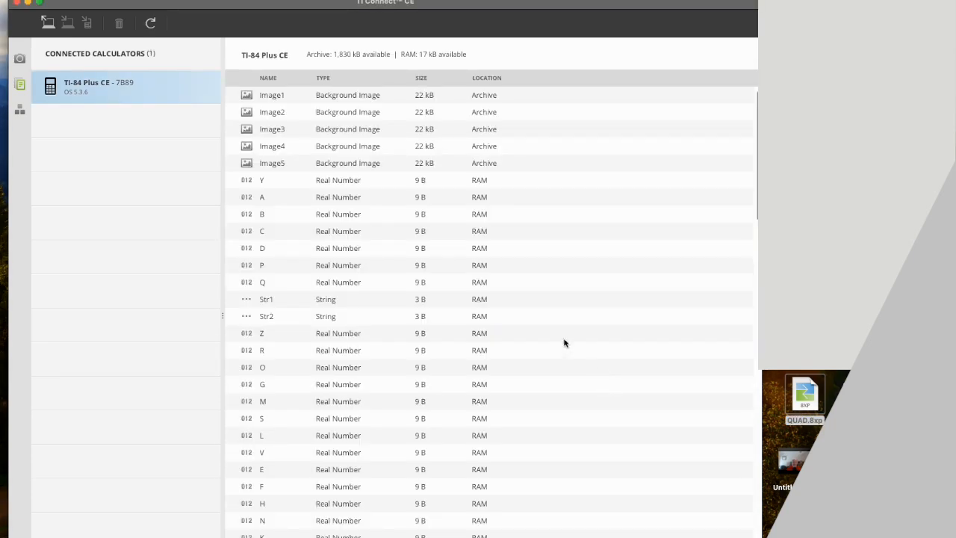
pyautogui.moveTo(314, 146)
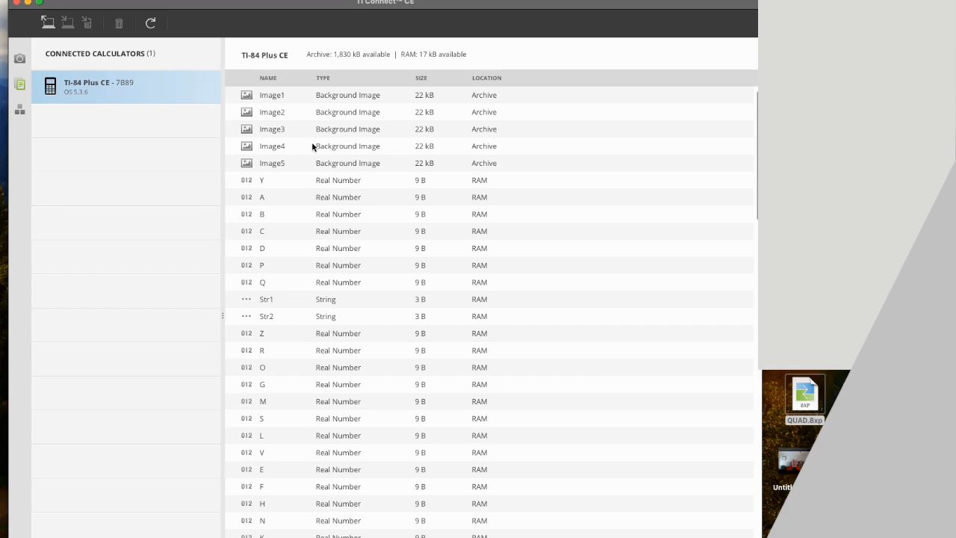